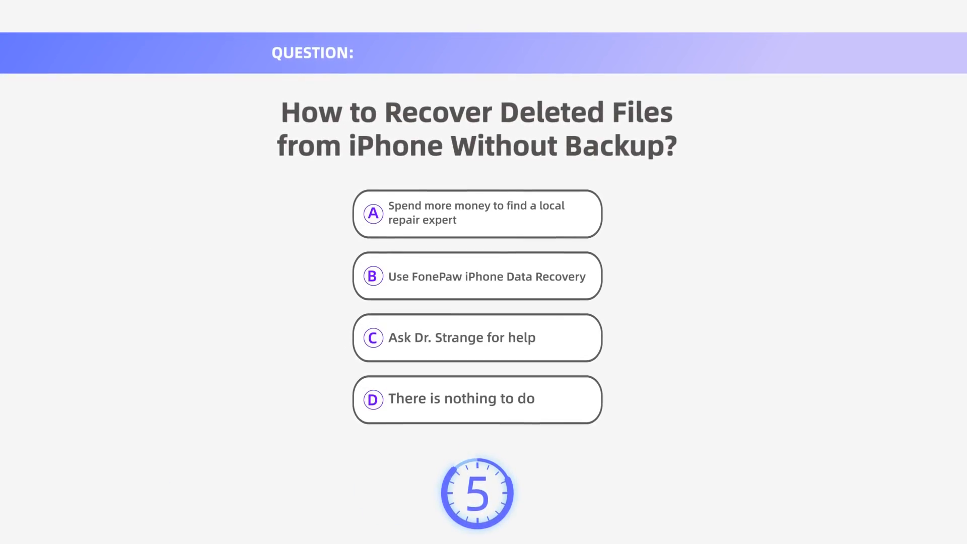
# - Download the FonePaw iPhone Data Recovery installer and launch the program from its desktop shortcut
pyautogui.click(477, 277)
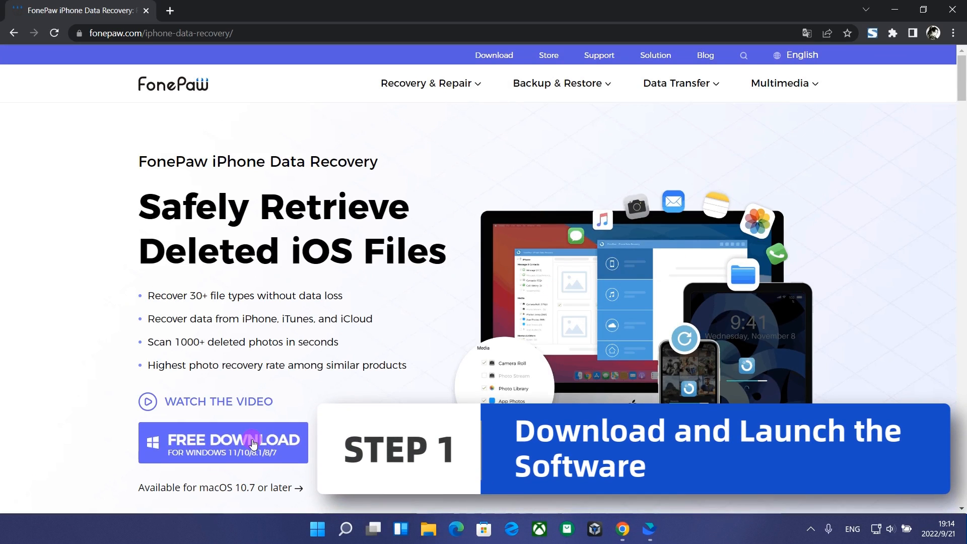
pyautogui.click(222, 442)
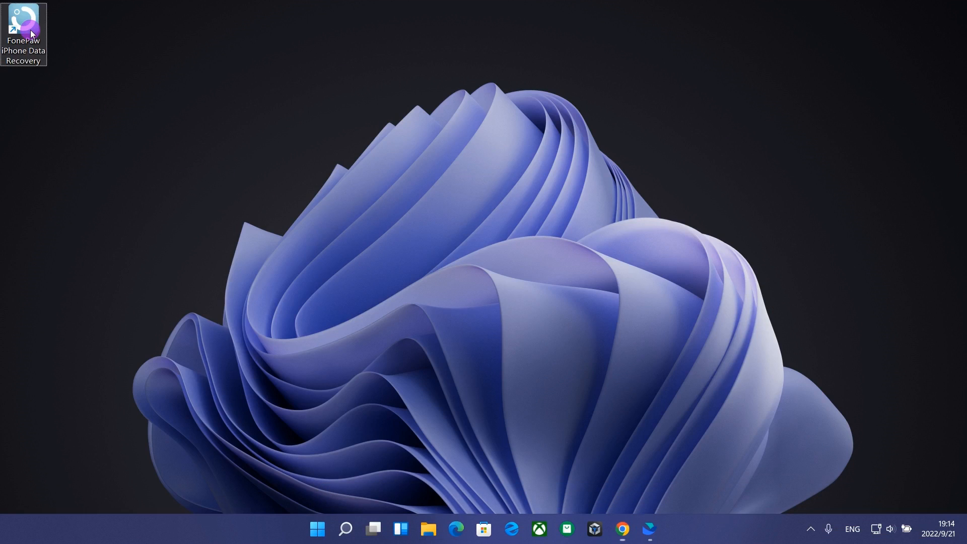
pyautogui.doubleClick(23, 25)
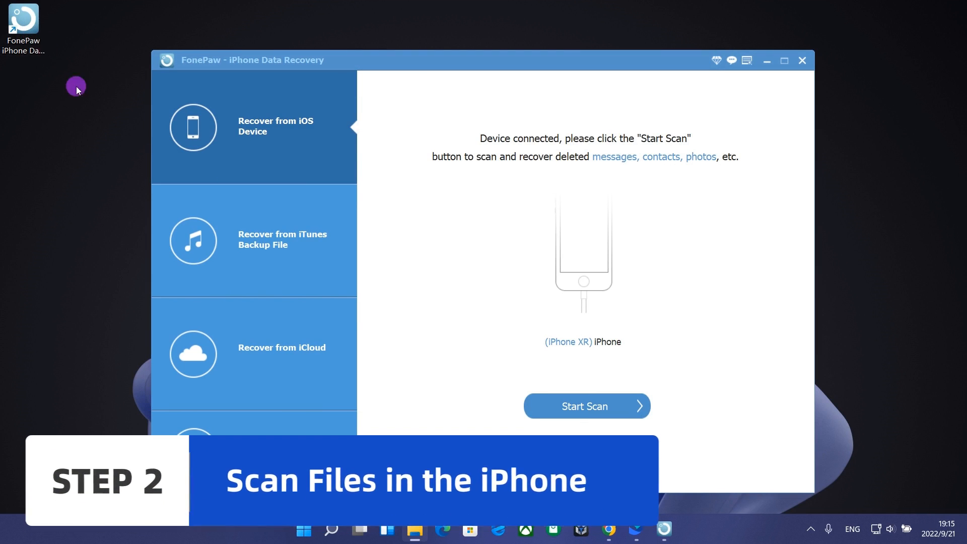
# - Scan the connected iPhone XR for deleted messages, contacts, call history and photos
pyautogui.click(586, 406)
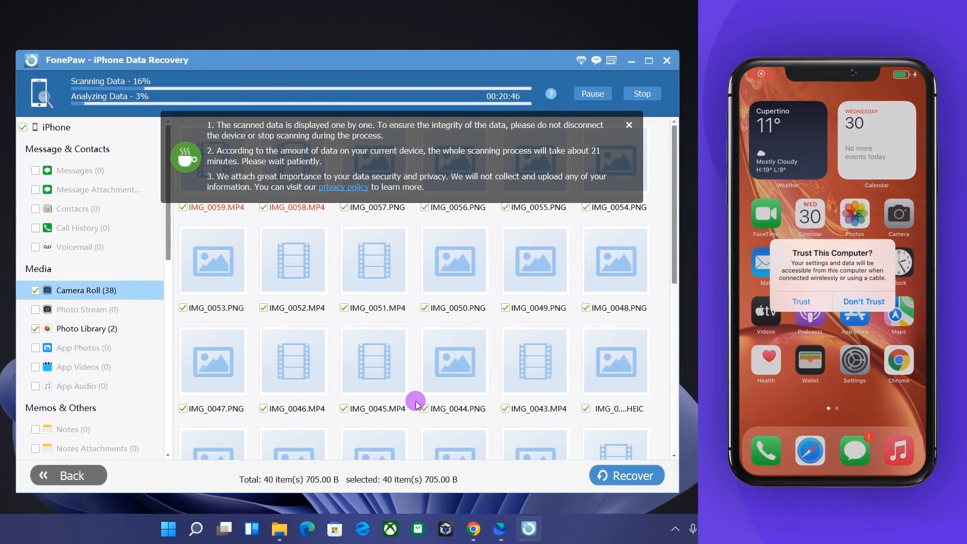
pyautogui.click(801, 302)
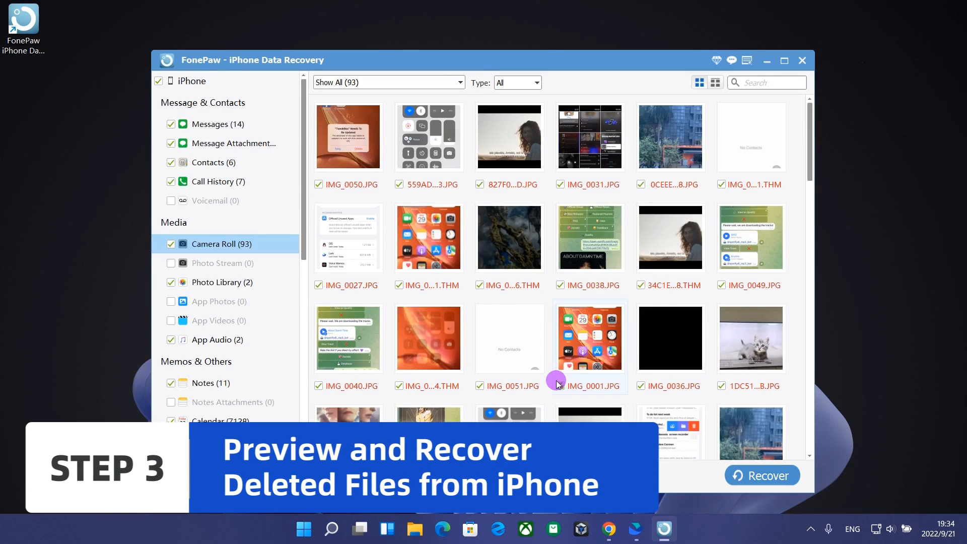
# - Preview the six recovered contacts, the App Audio ringtones and the Photo Library items
pyautogui.click(159, 80)
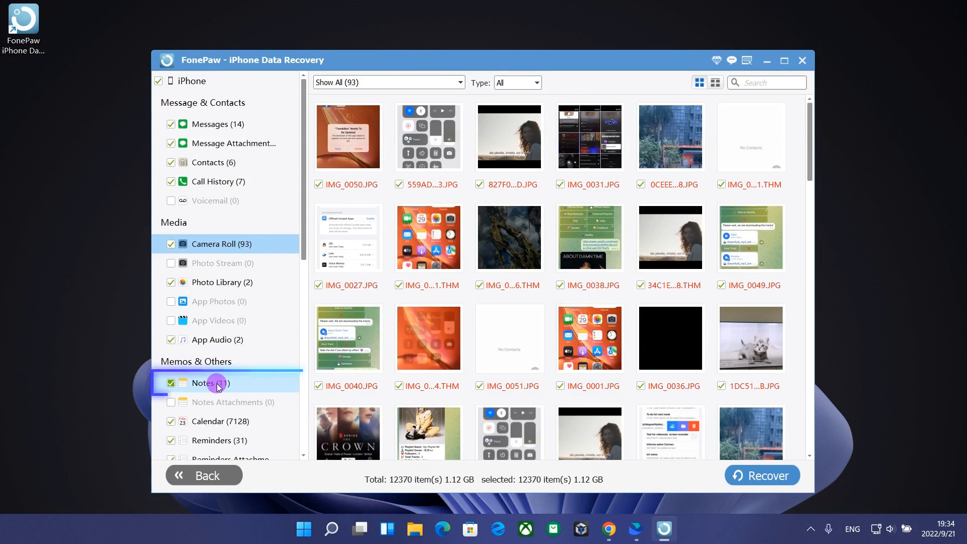
pyautogui.click(212, 162)
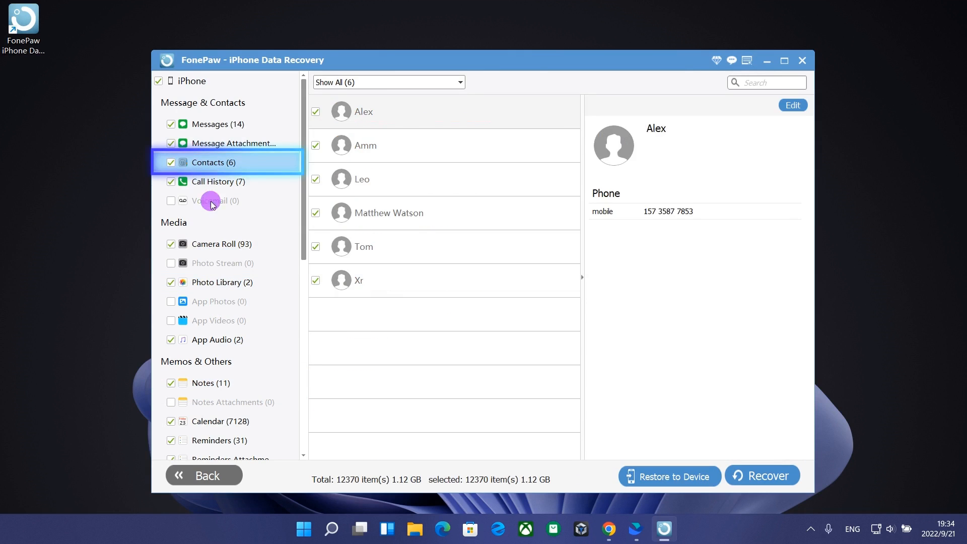
pyautogui.click(217, 339)
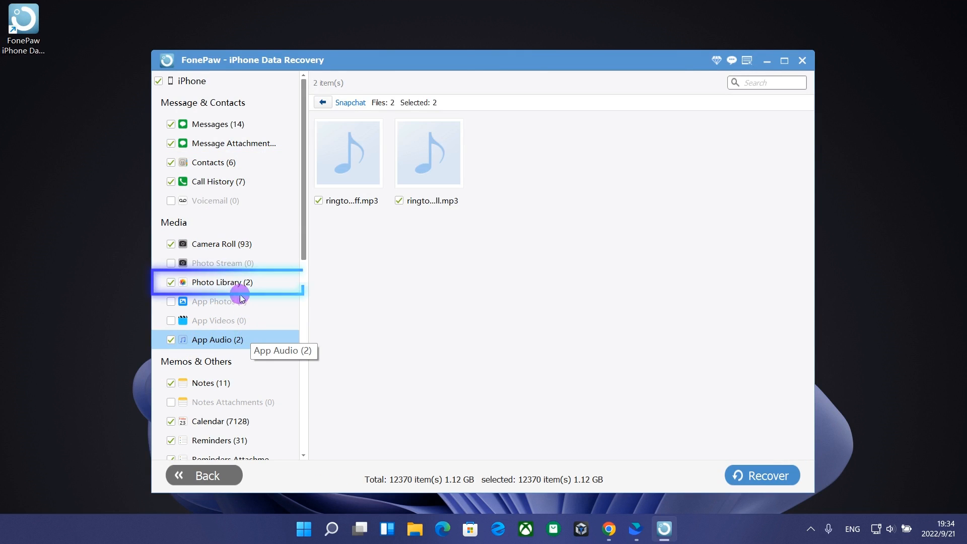
pyautogui.click(228, 296)
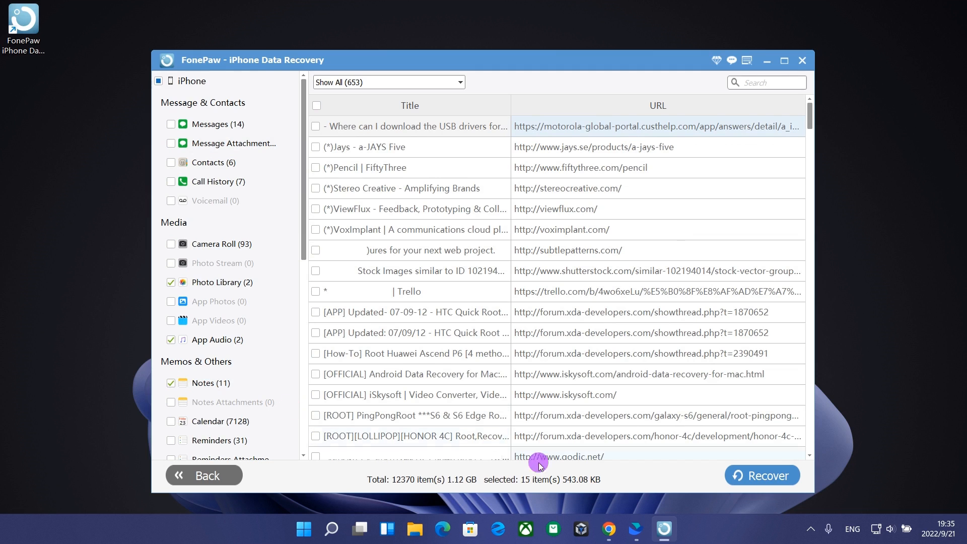
# - Recover the 15 selected items to the output folder and browse its App Audio subfolder
pyautogui.click(762, 475)
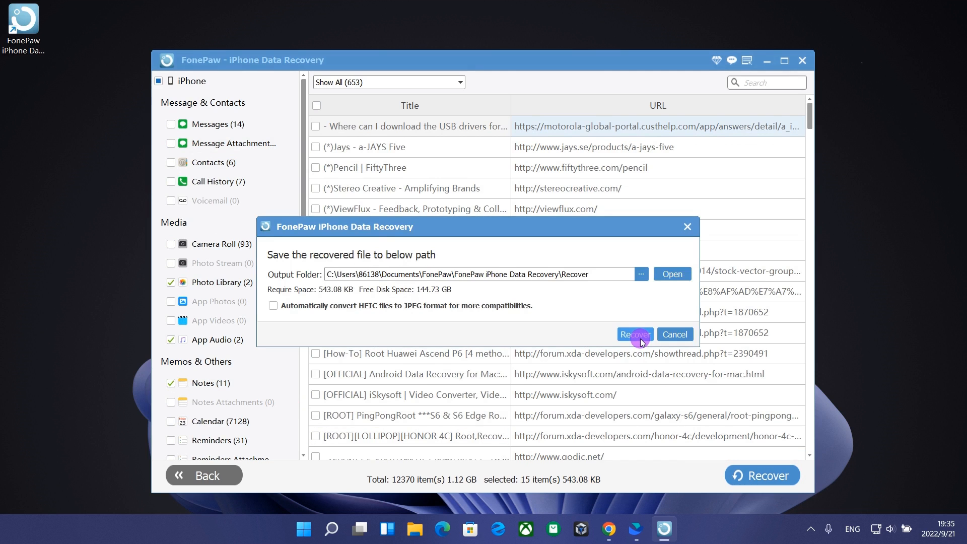
pyautogui.click(634, 334)
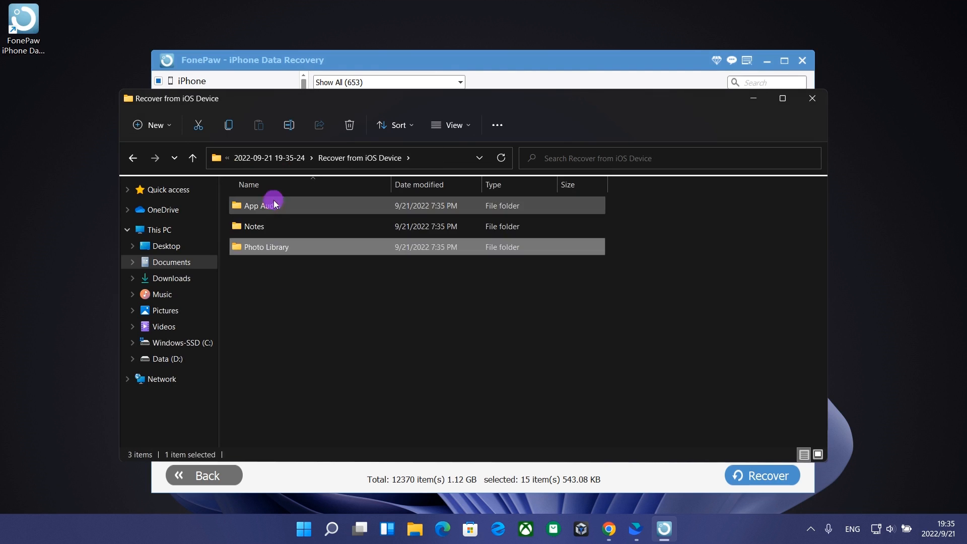
pyautogui.doubleClick(261, 205)
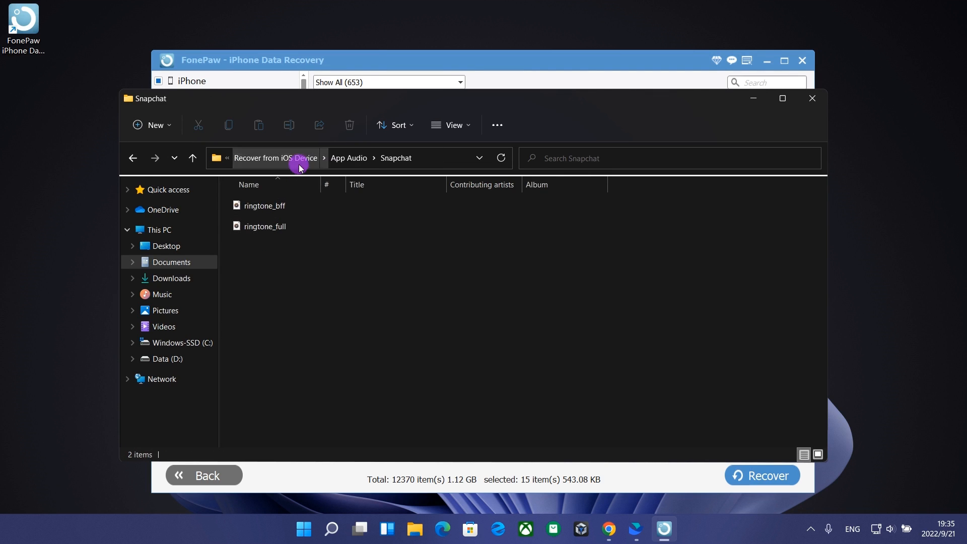